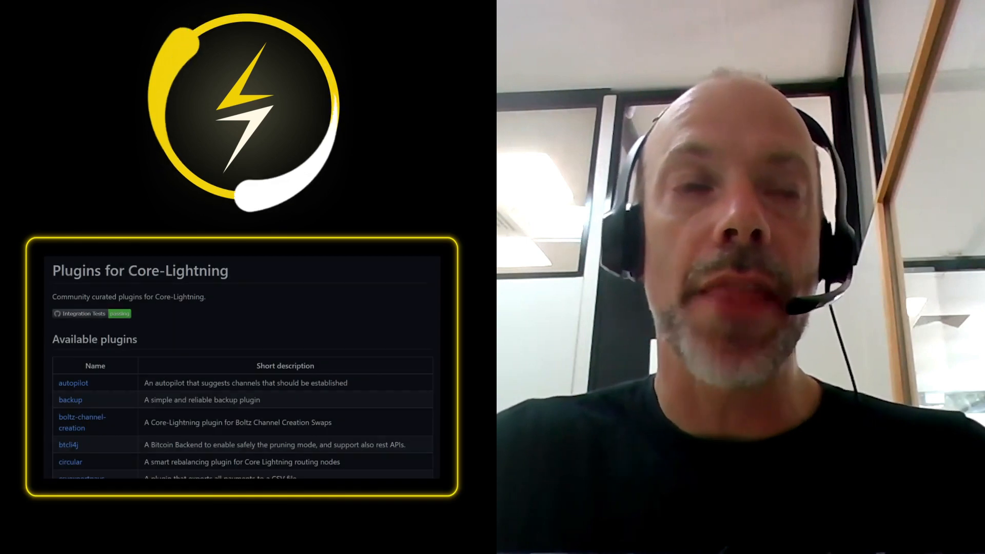
pyautogui.scroll(-3)
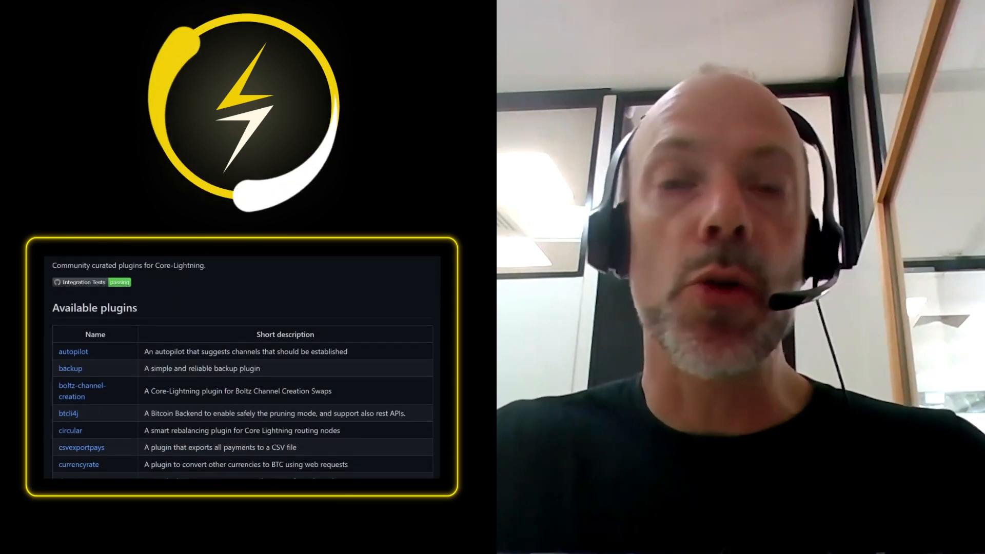
pyautogui.scroll(-3)
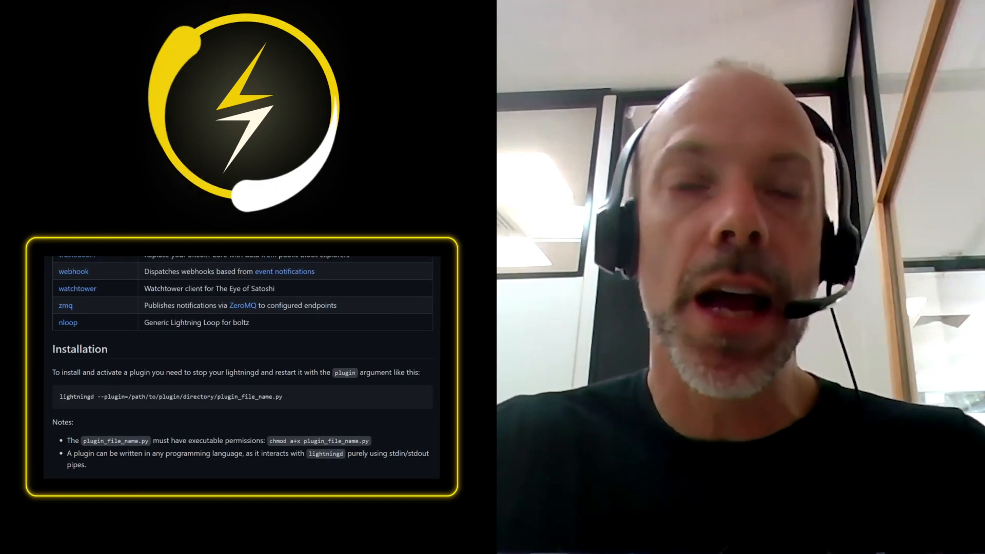
pyautogui.scroll(-3)
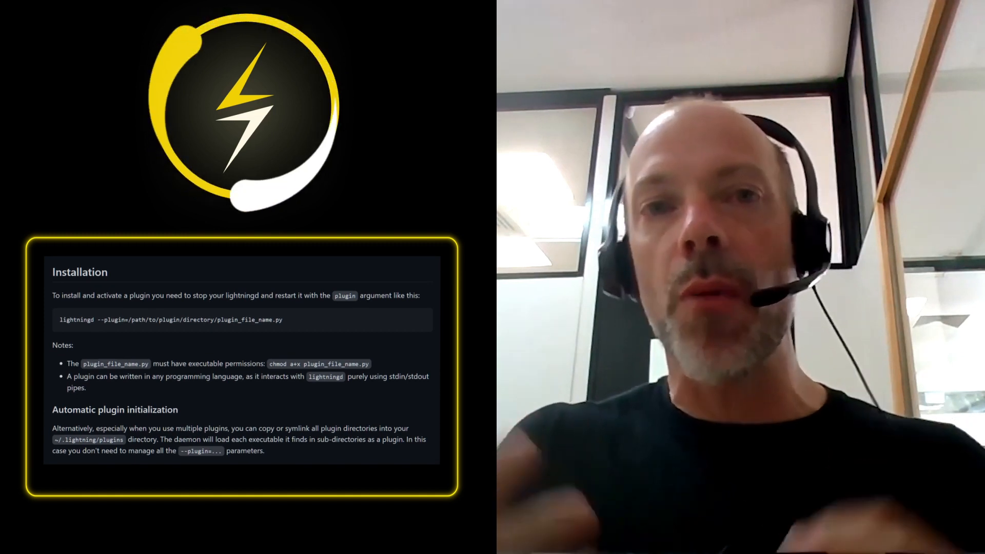